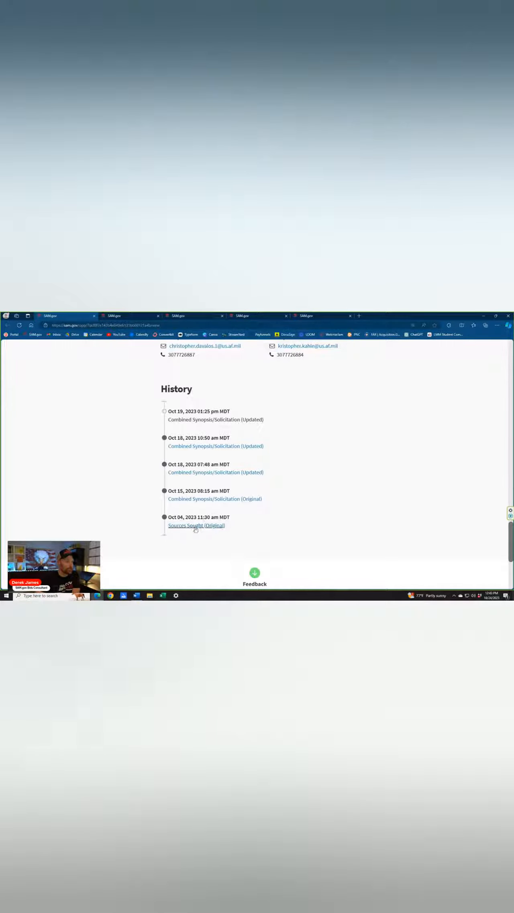
# Step: Highlight the October 19th Questions Due date, then scroll to the CLIN pricing for base and option years
pyautogui.scroll(3)
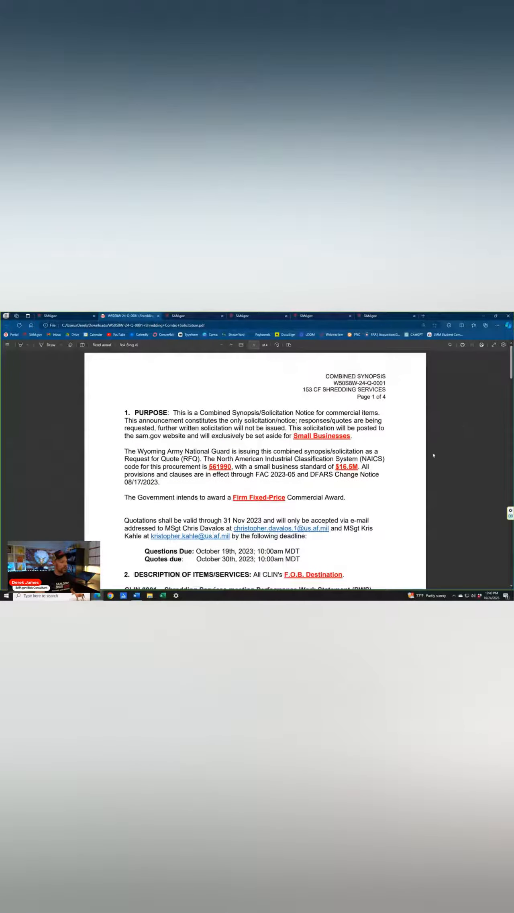
pyautogui.scroll(-3)
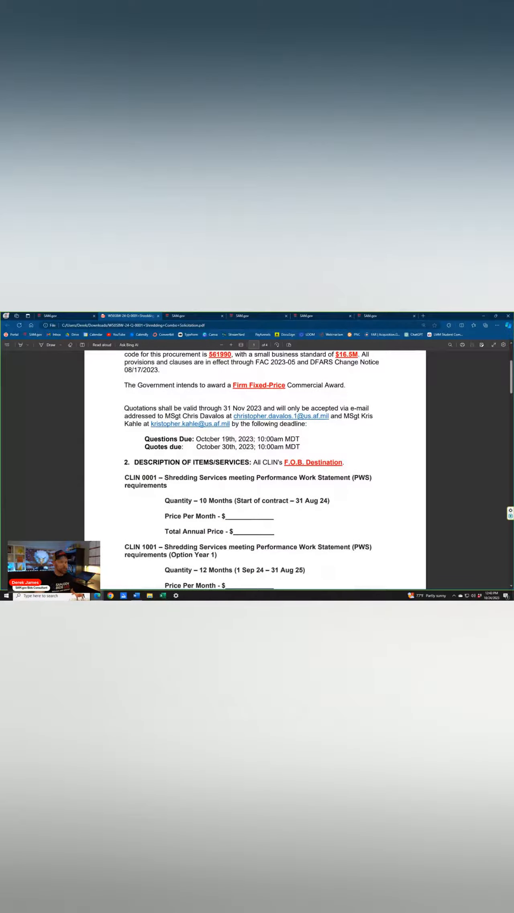
pyautogui.moveTo(196, 439); pyautogui.dragTo(239, 438)
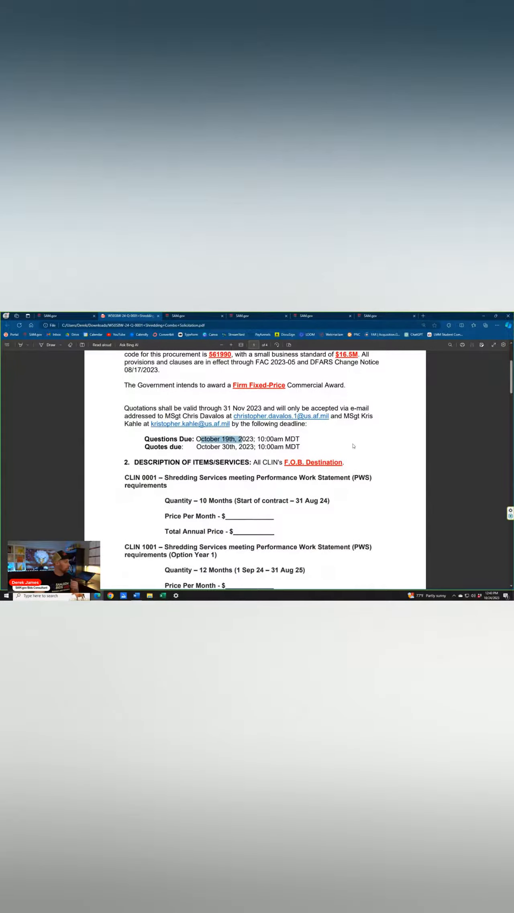
pyautogui.scroll(-3)
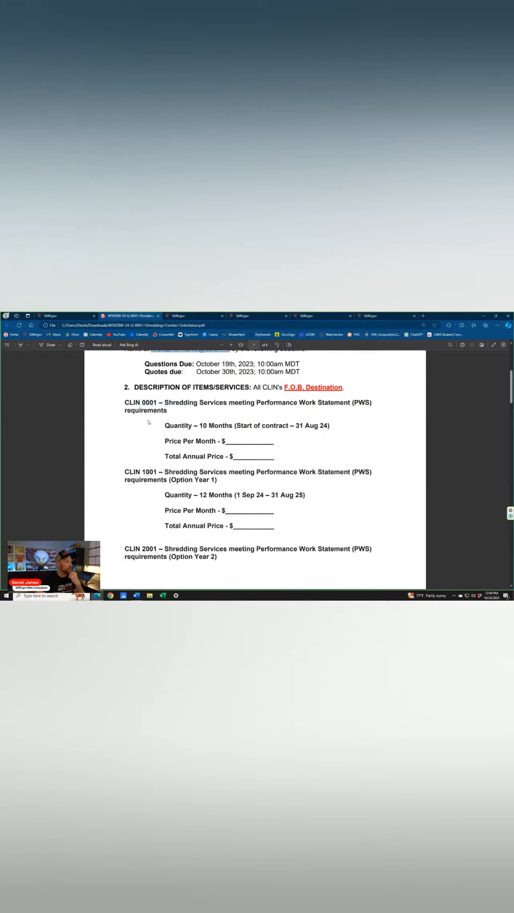
pyautogui.scroll(-3)
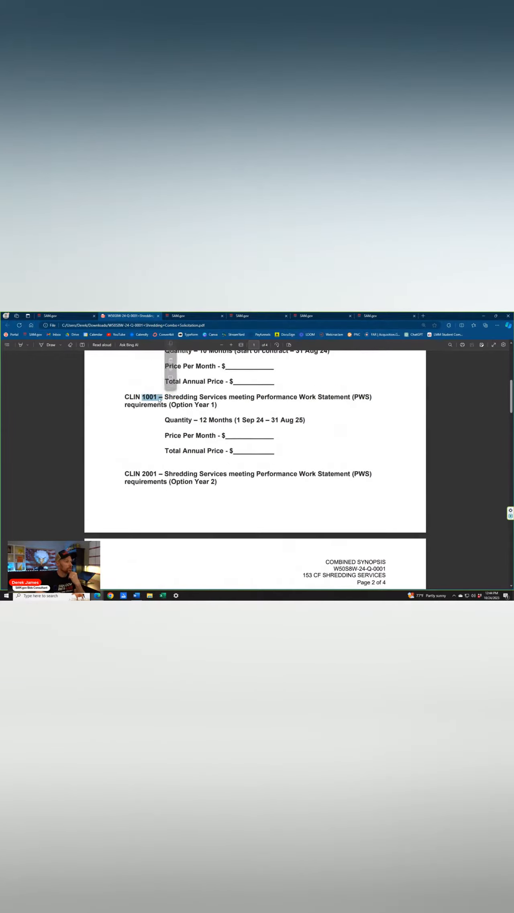